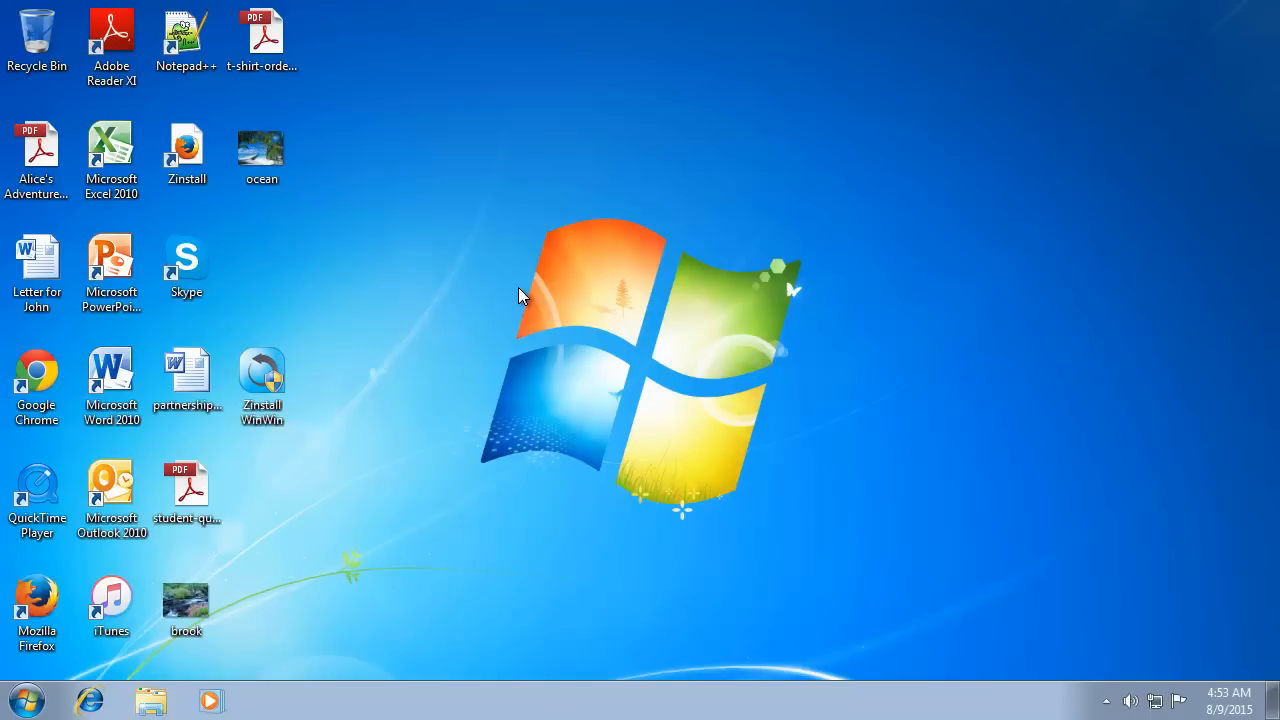
Show the mail program on the old Windows 7 PC before the transfer
{"action": "double_click", "coordinate": [112, 370]}
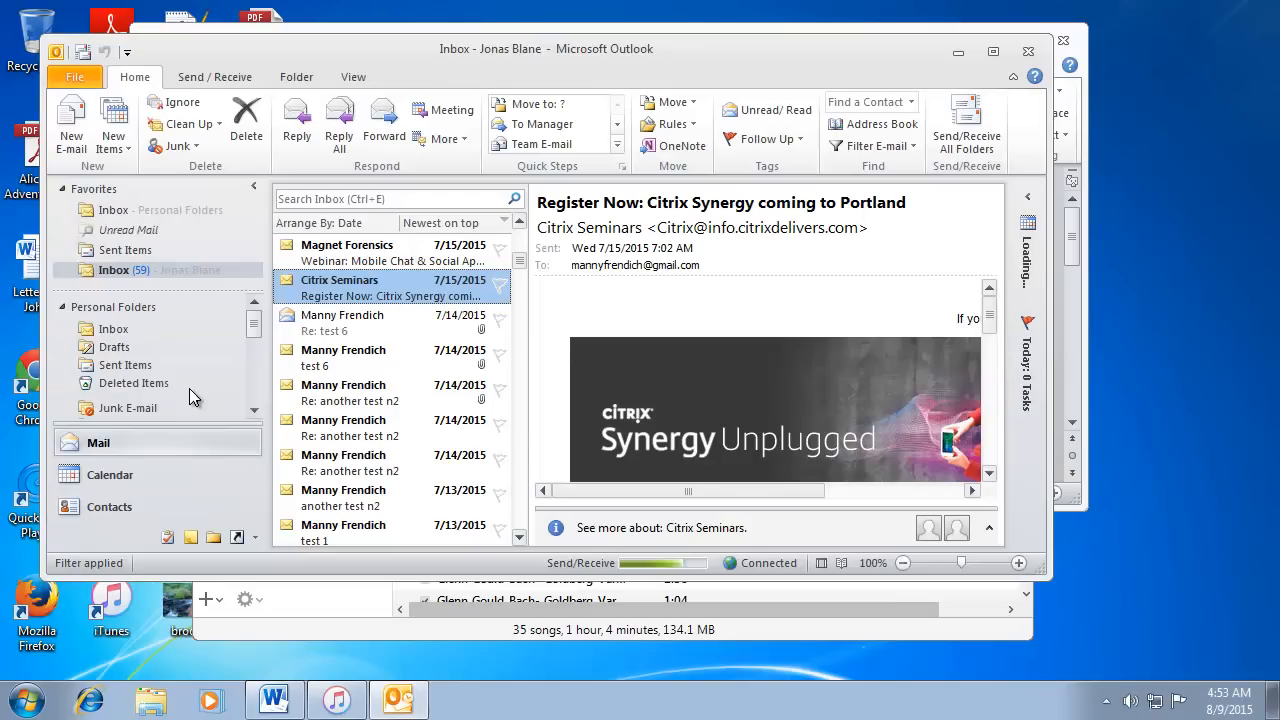
{"action": "mouse_move", "coordinate": [228, 388]}
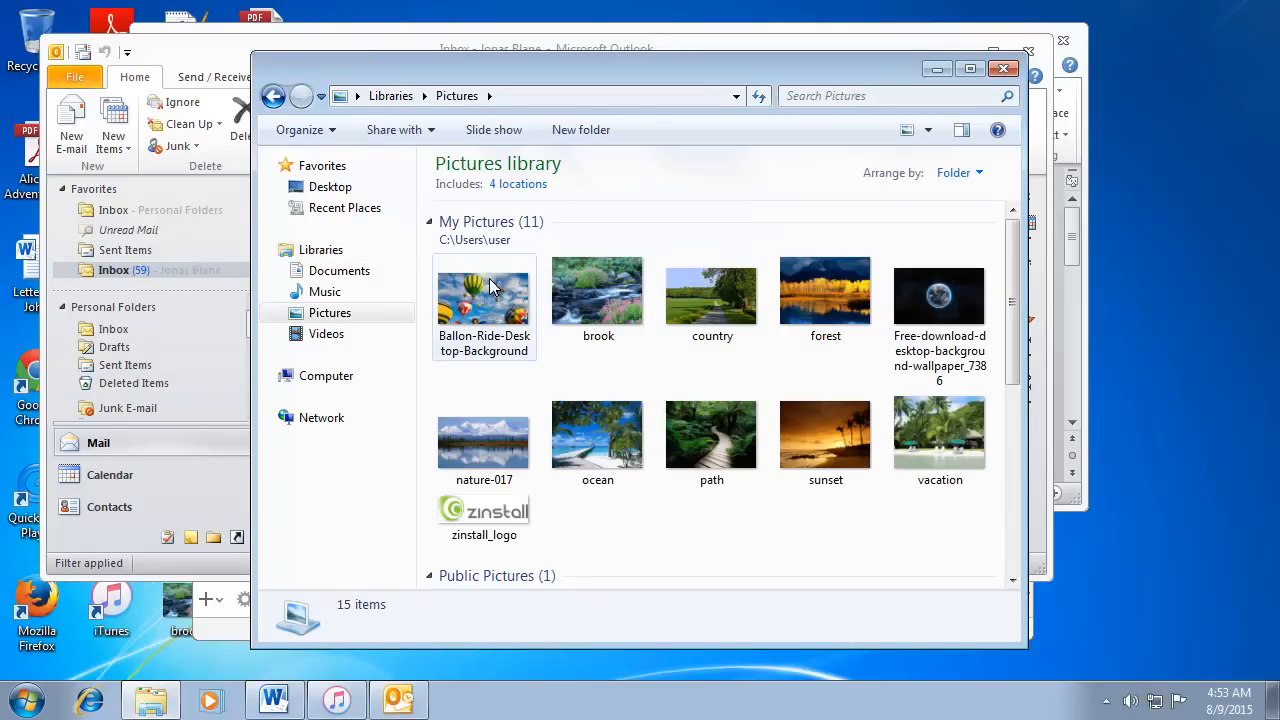
{"action": "left_click", "coordinate": [340, 270]}
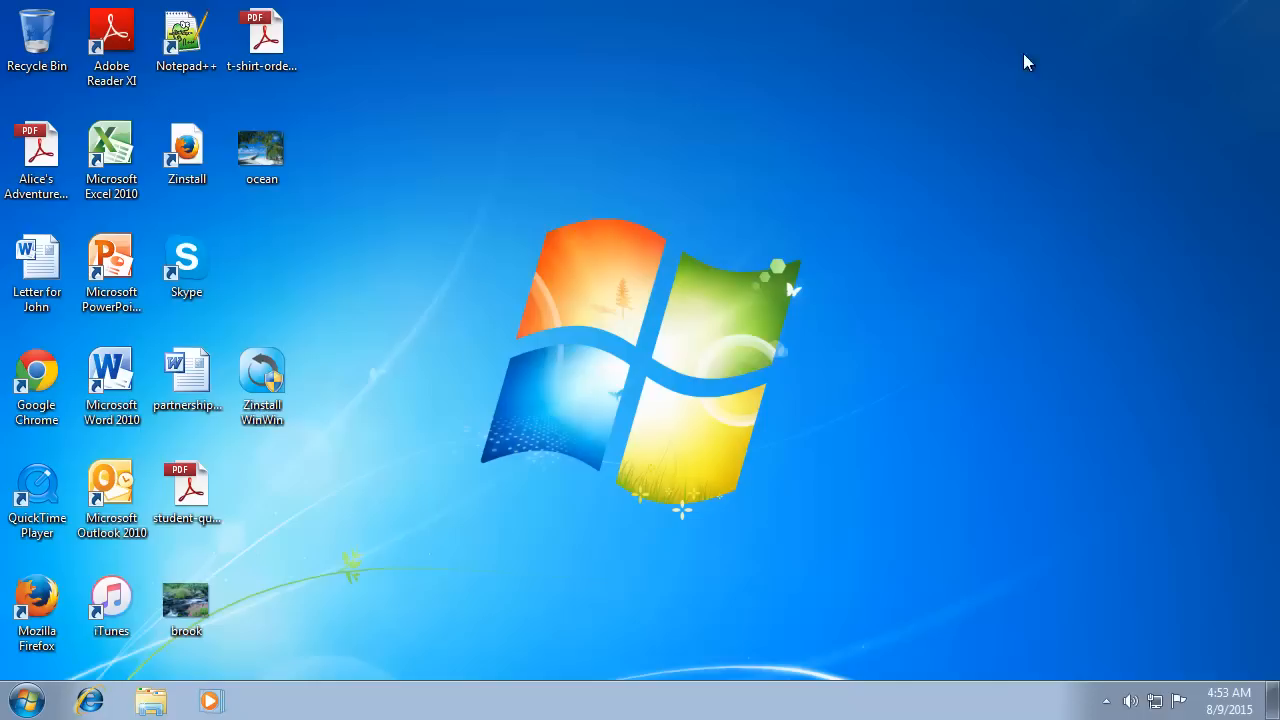
Launch Zinstall WinWin on the Windows 7 PC and declare it the old computer
{"action": "double_click", "coordinate": [184, 146]}
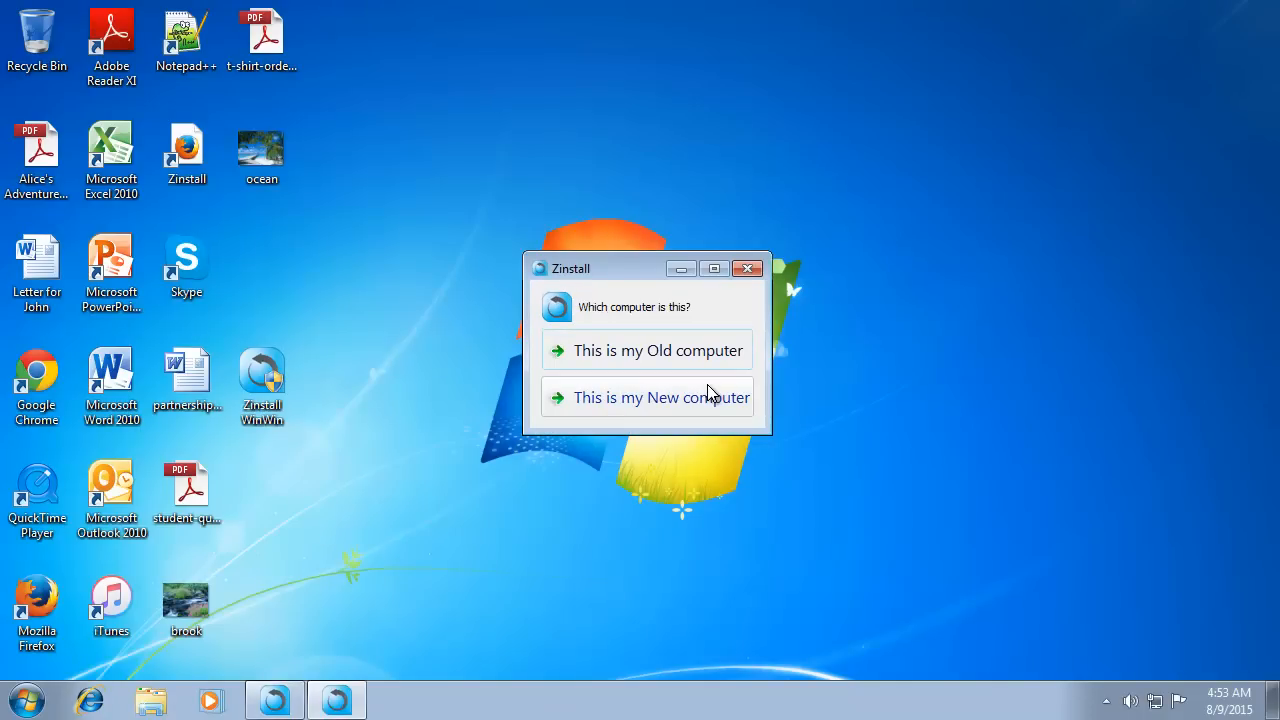
{"action": "left_click", "coordinate": [658, 350]}
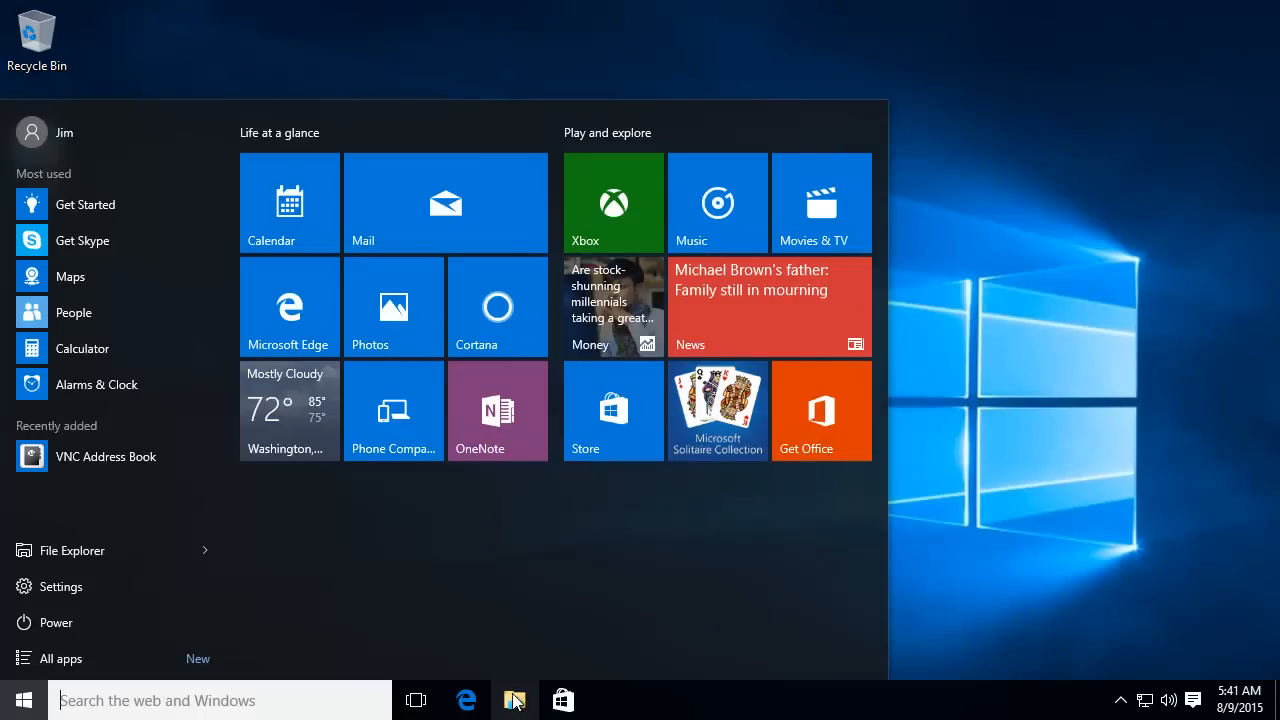
Show the new PC's nearly empty Pictures folder, then launch Zinstall WinWin on the new computer
{"action": "left_click", "coordinate": [514, 700]}
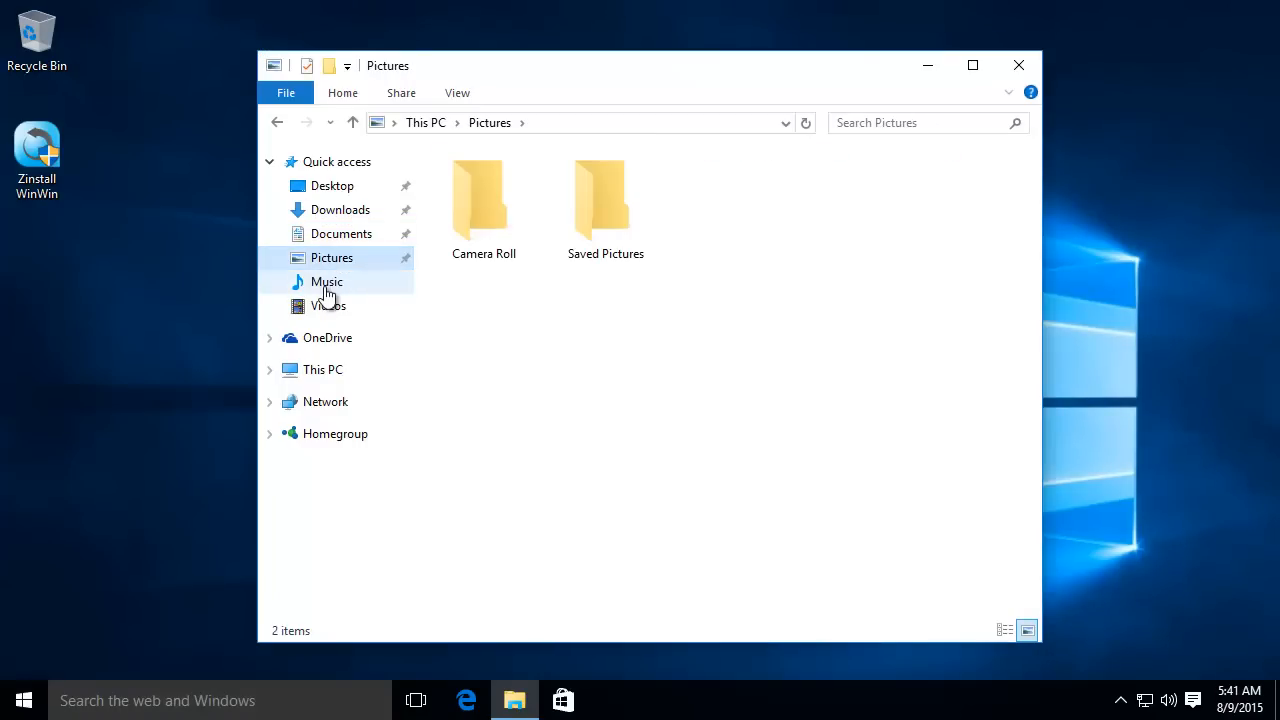
{"action": "left_click", "coordinate": [1020, 64]}
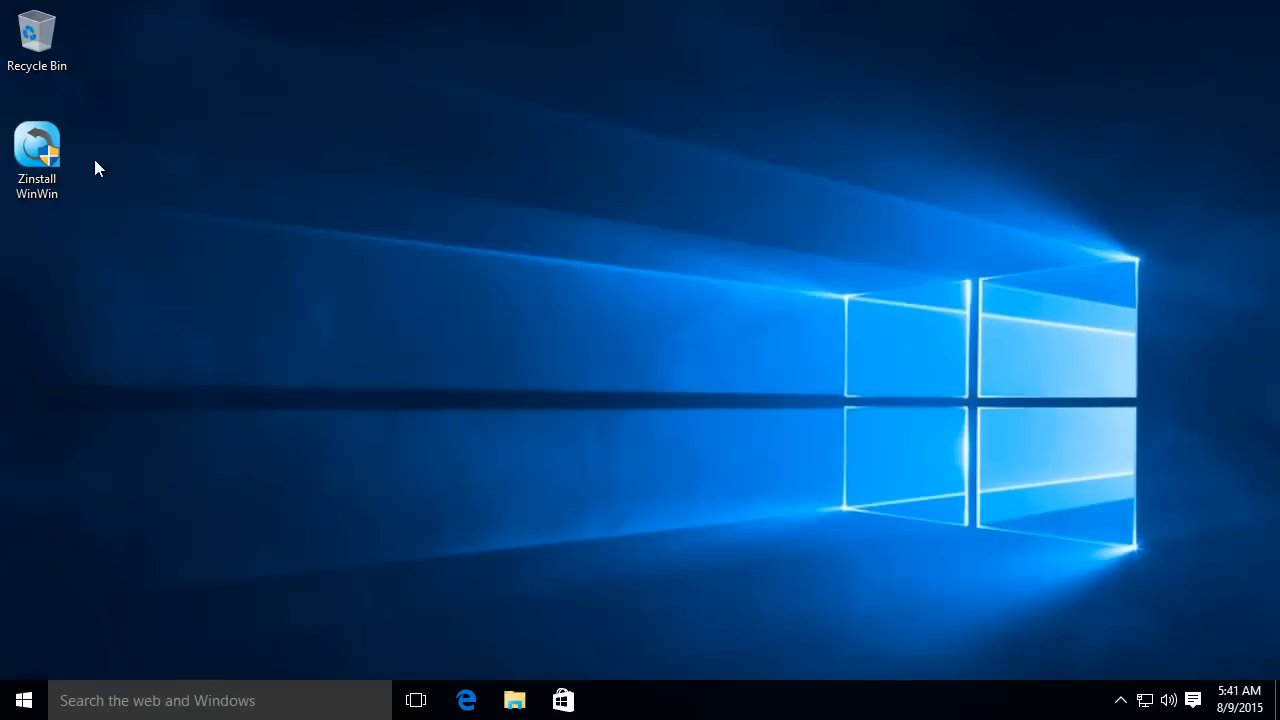
{"action": "double_click", "coordinate": [36, 138]}
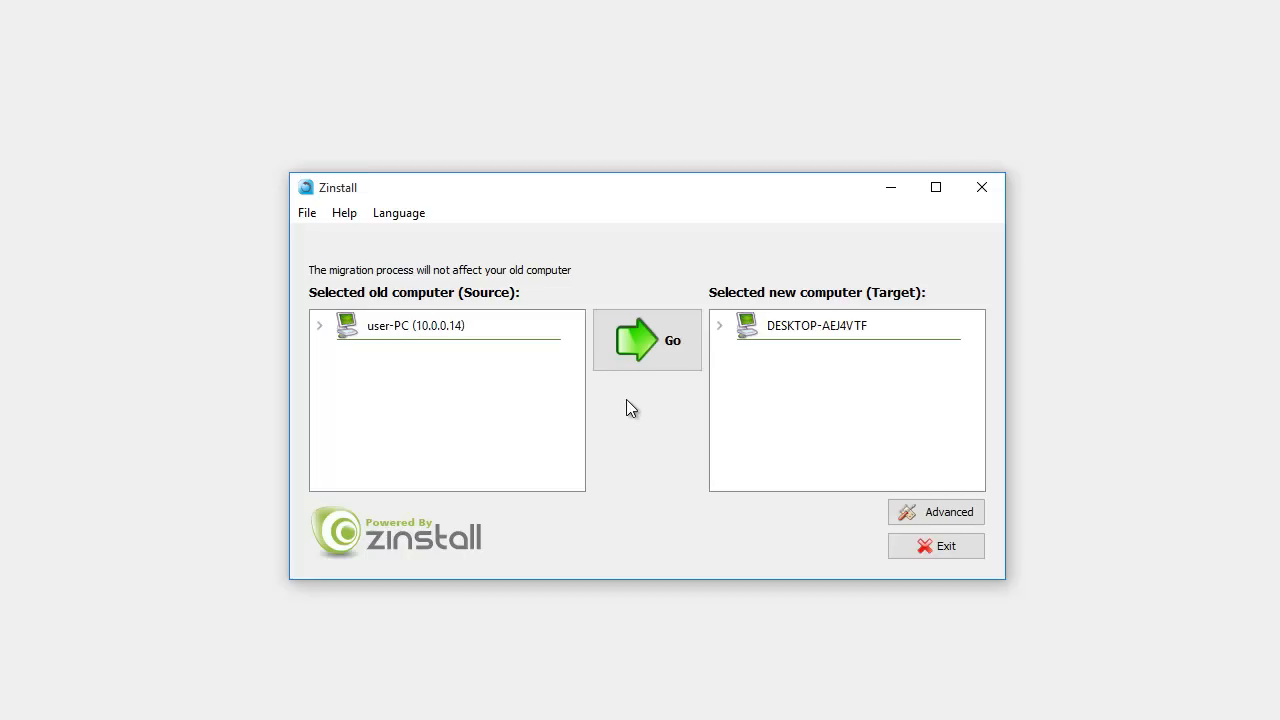
{"action": "mouse_move", "coordinate": [646, 340]}
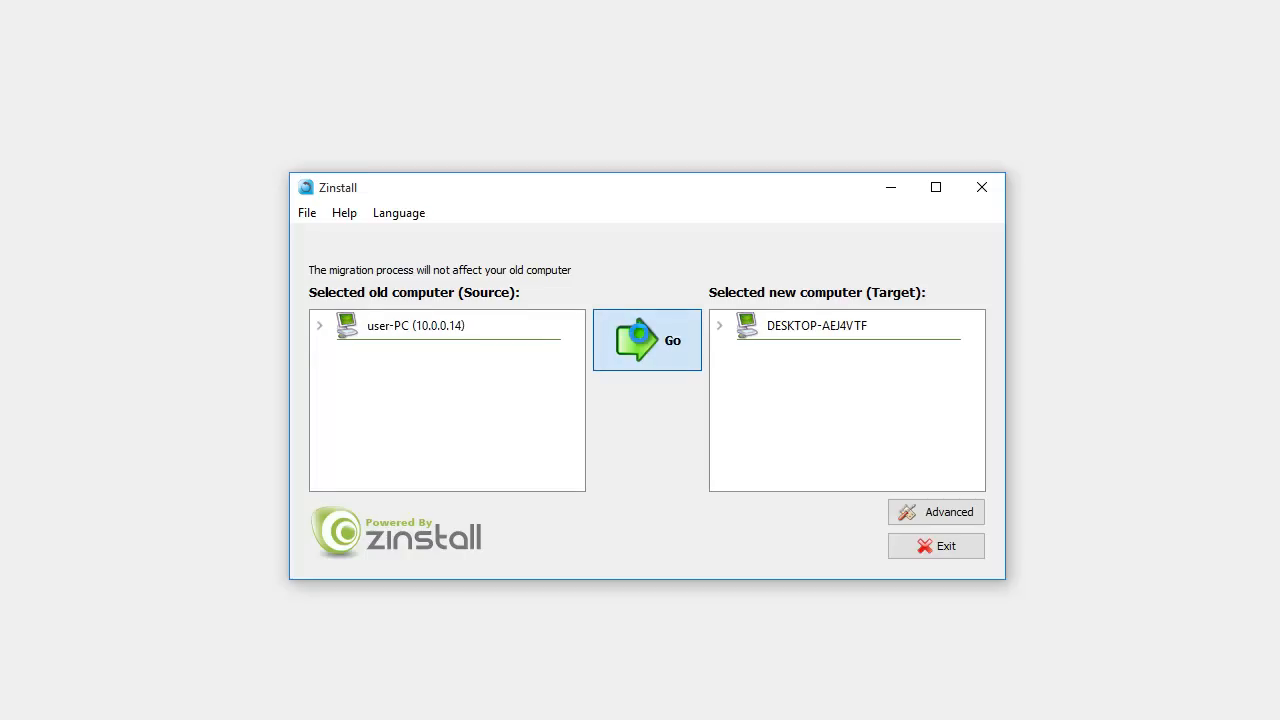
Run the transfer, then open the transferred Outlook and iTunes on the new PC
{"action": "left_click", "coordinate": [646, 340]}
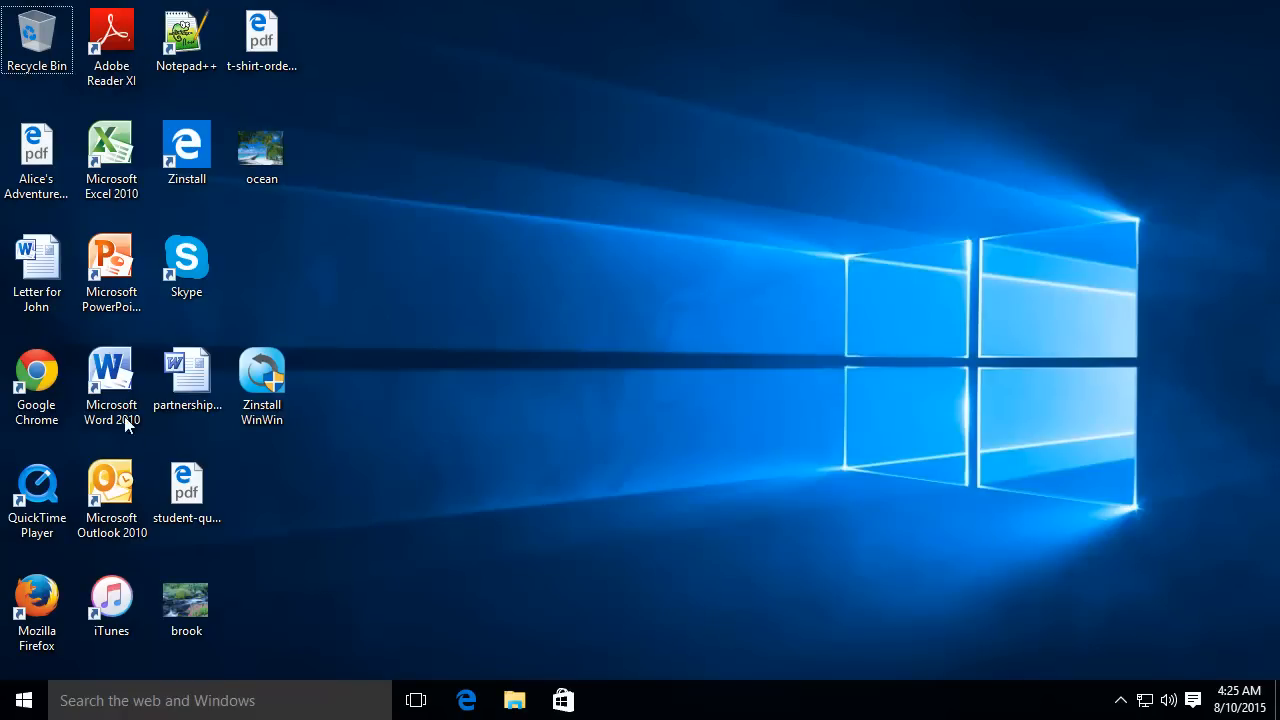
{"action": "double_click", "coordinate": [112, 370]}
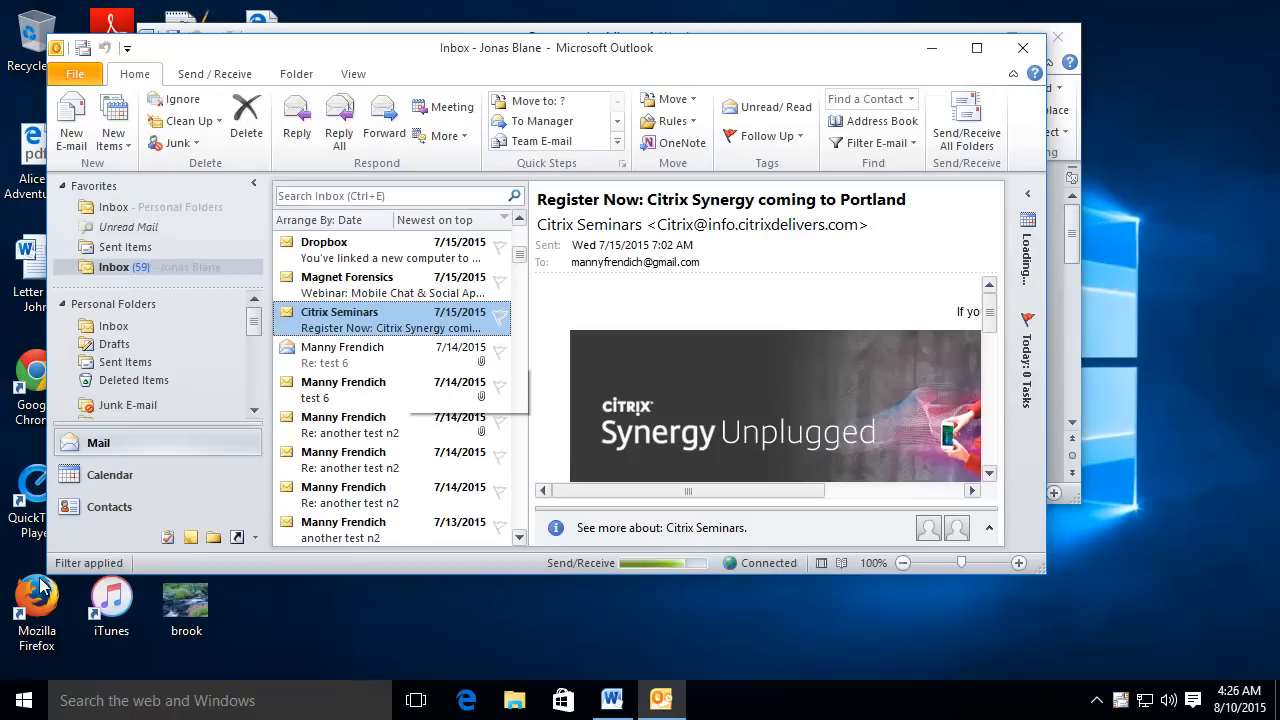
{"action": "left_click", "coordinate": [110, 604]}
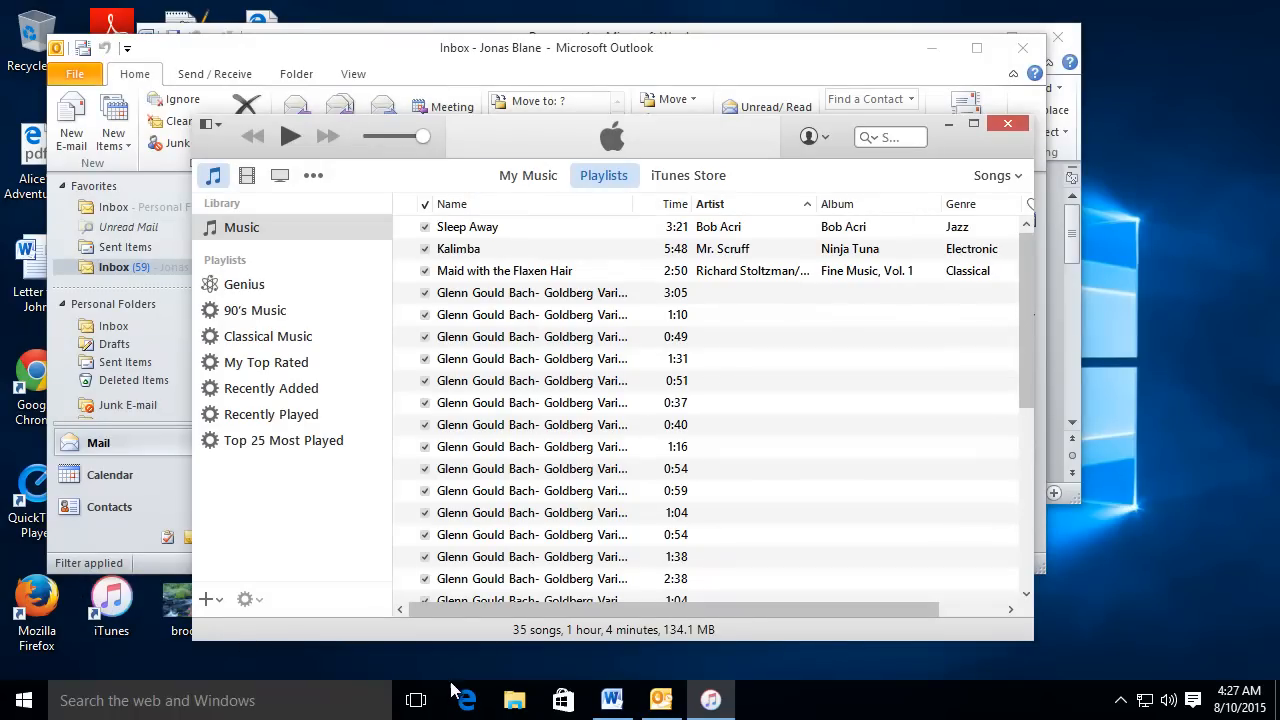
Show the transferred Documents and Pictures folders from the old PC in File Explorer
{"action": "left_click", "coordinate": [514, 700]}
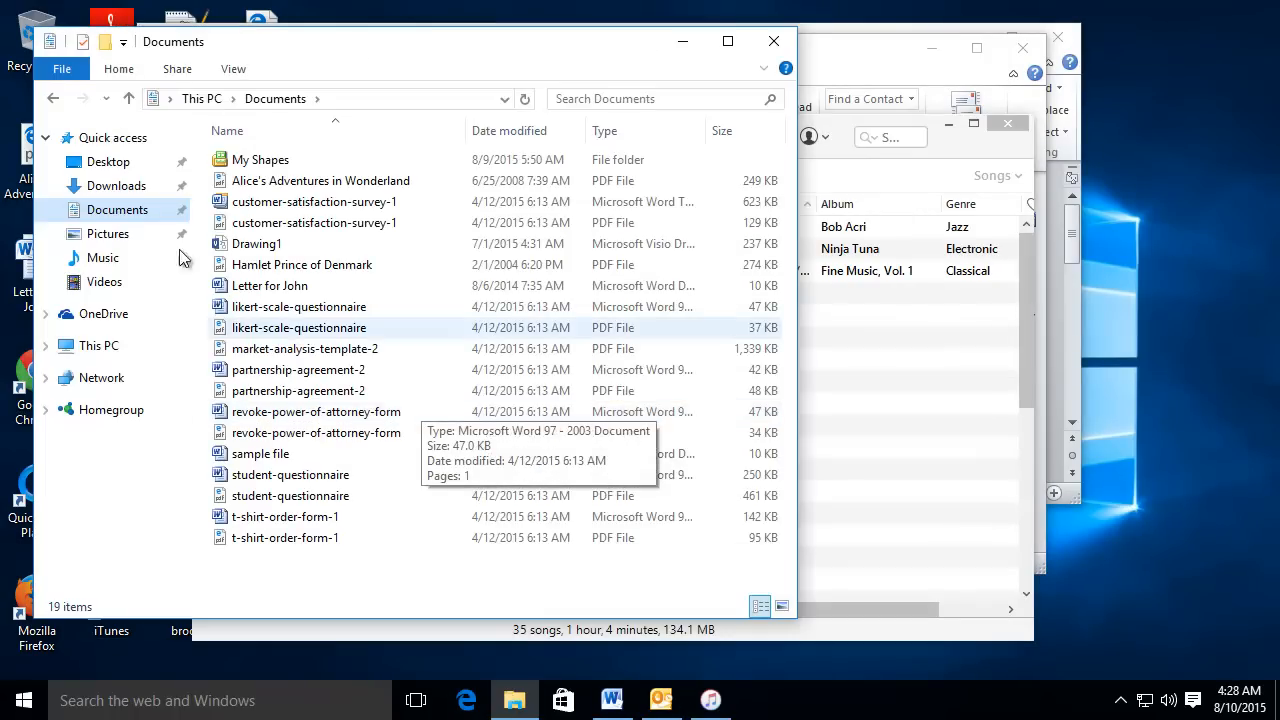
{"action": "left_click", "coordinate": [108, 232]}
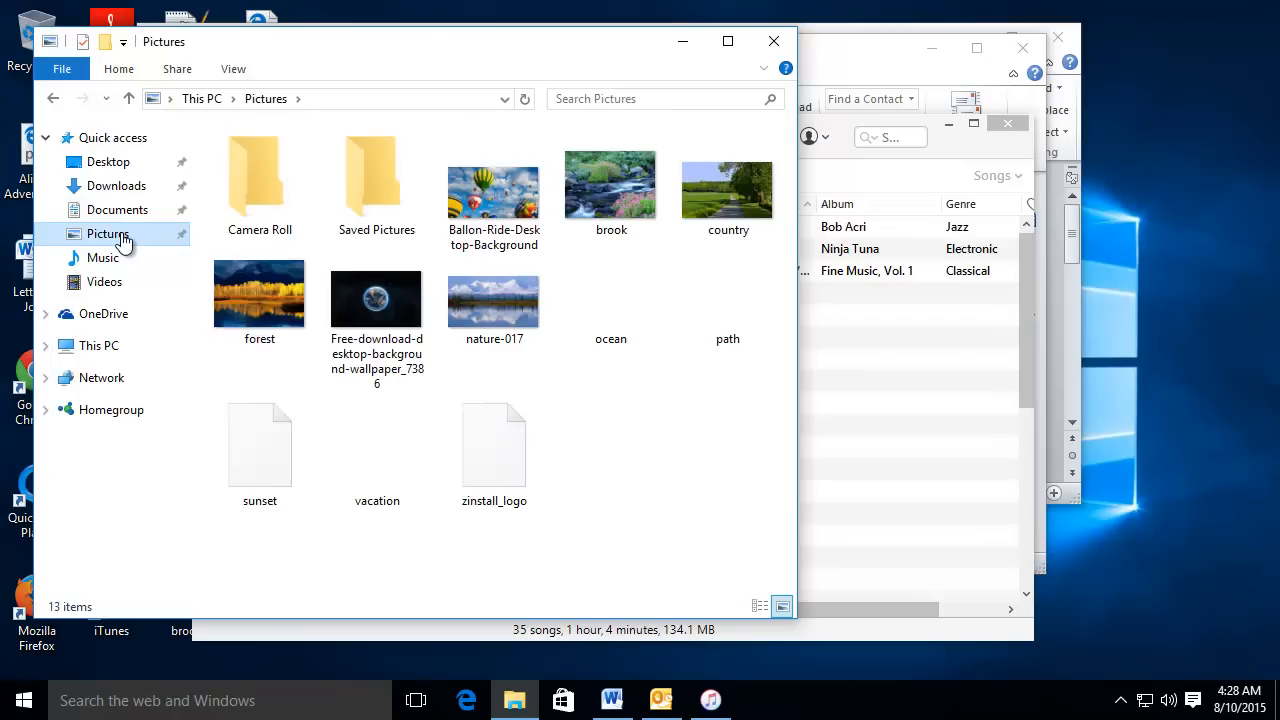